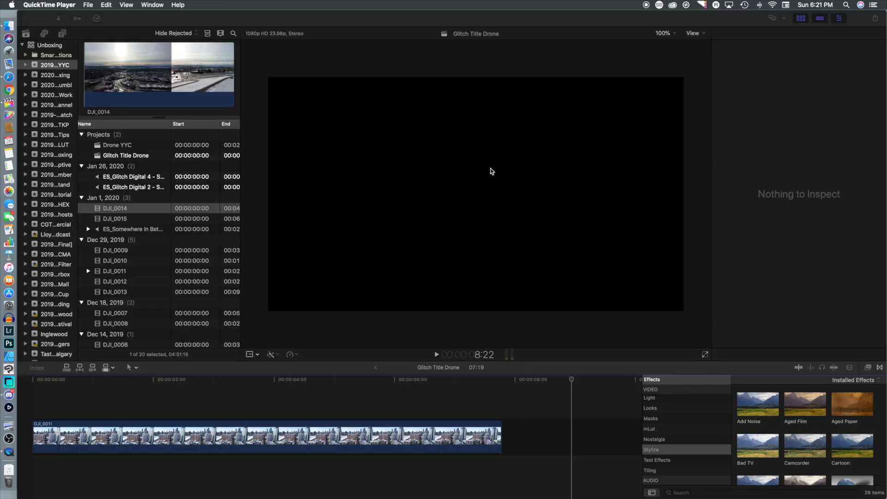
mouse_move(251, 243)
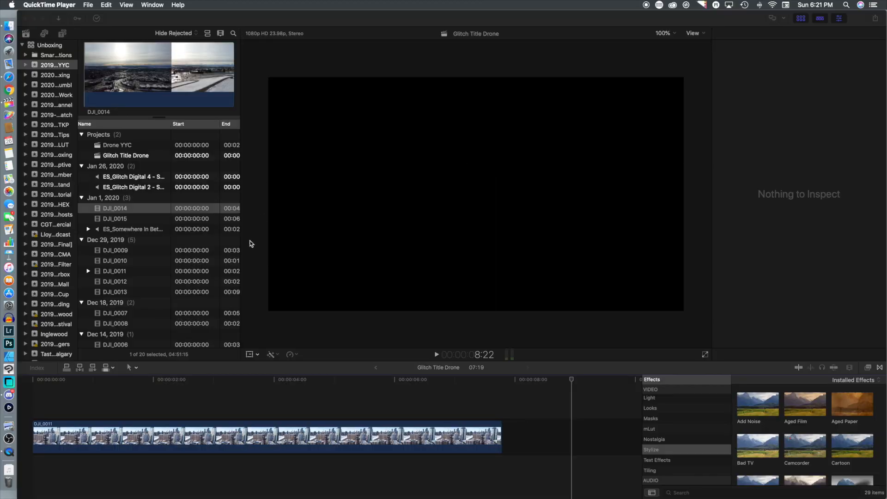
Add the Custom title from the Titles browser onto the timeline above DJI_0011
click(63, 34)
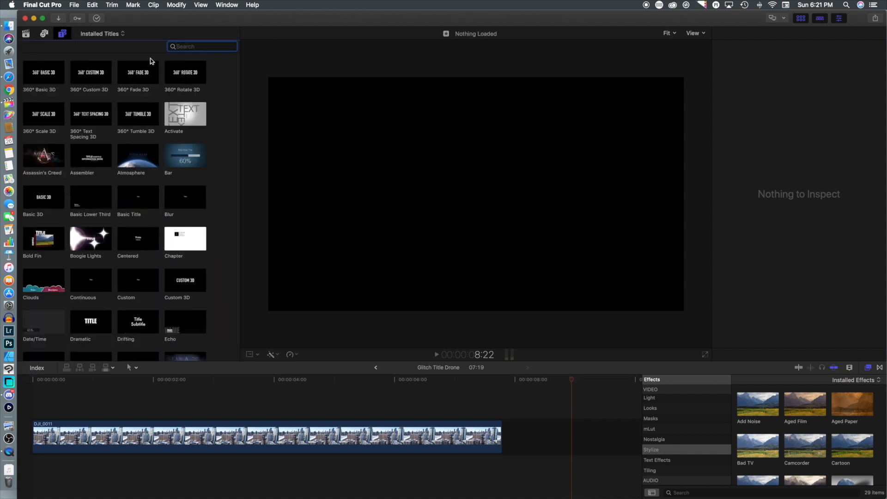
scroll(down, 3)
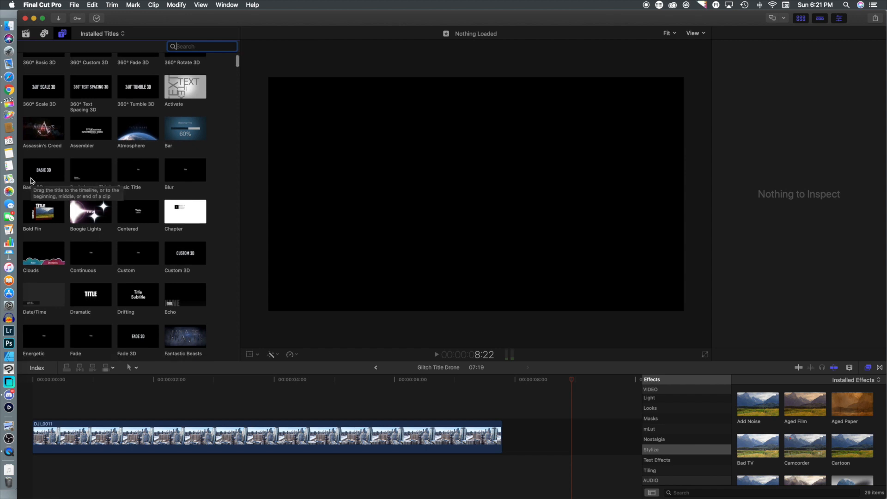
click(137, 232)
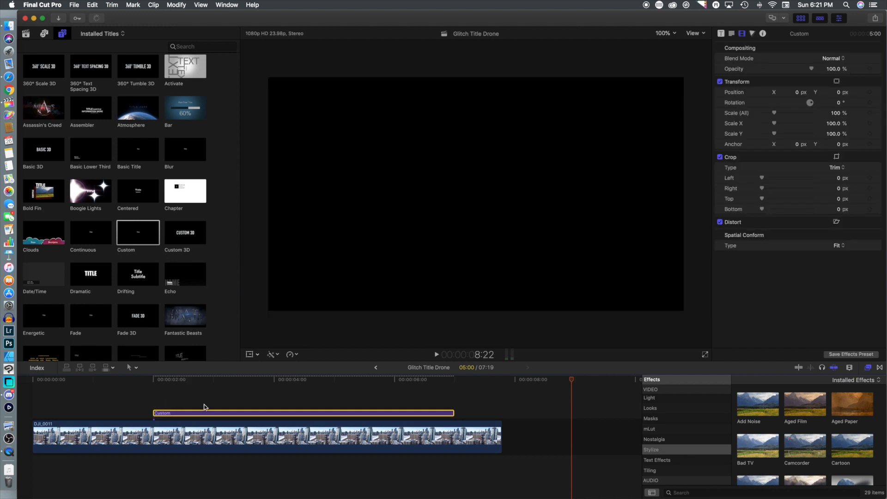
Slide the title to start later and trim its end shorter, then preview it over the footage
drag(163, 412, 225, 404)
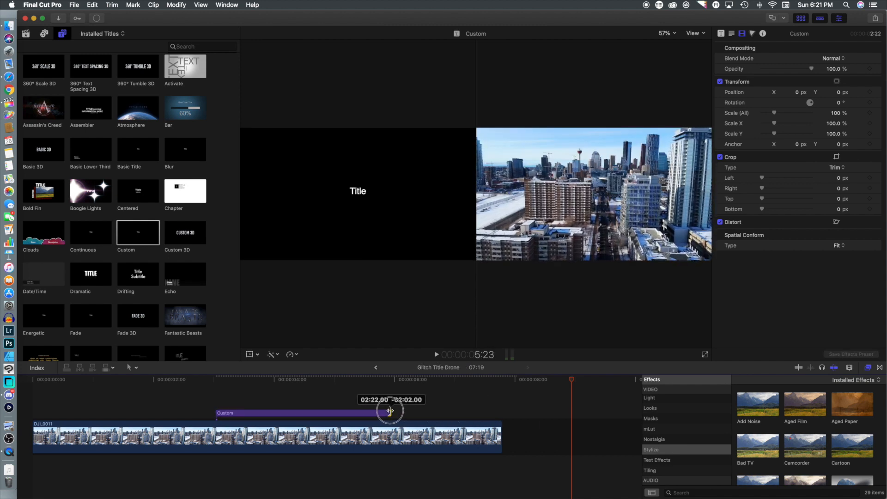
drag(389, 410, 391, 410)
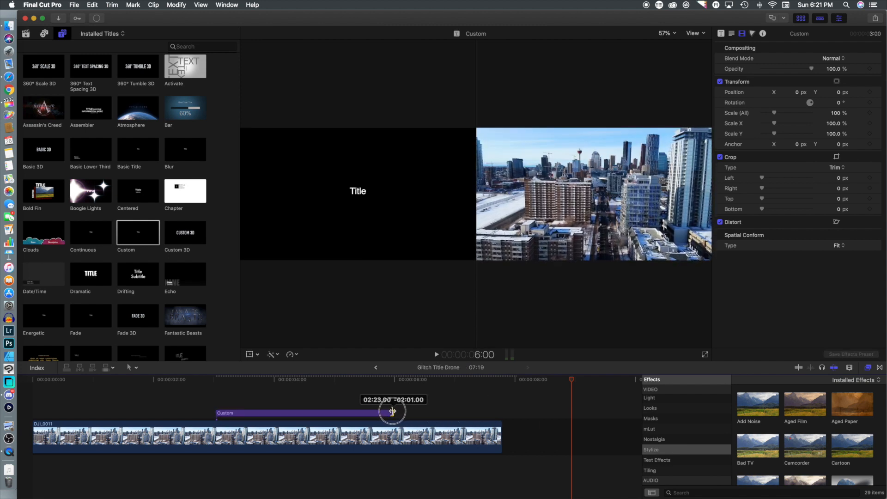
drag(392, 410, 389, 413)
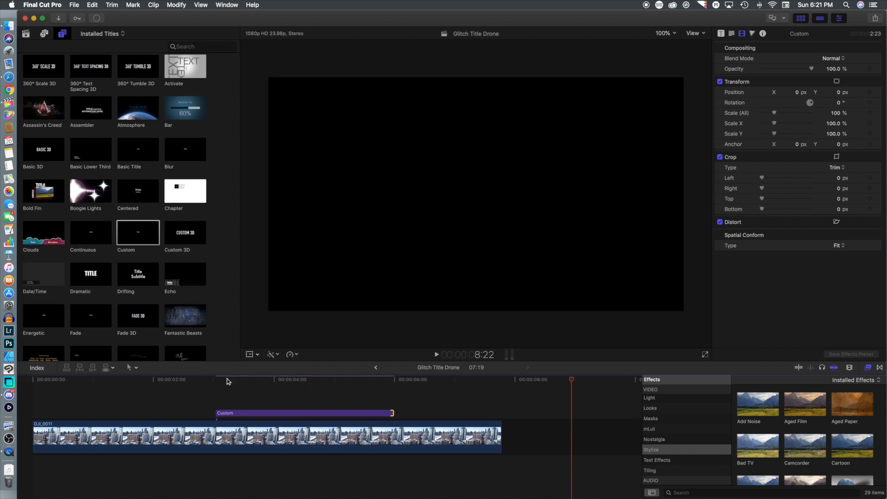
click(227, 379)
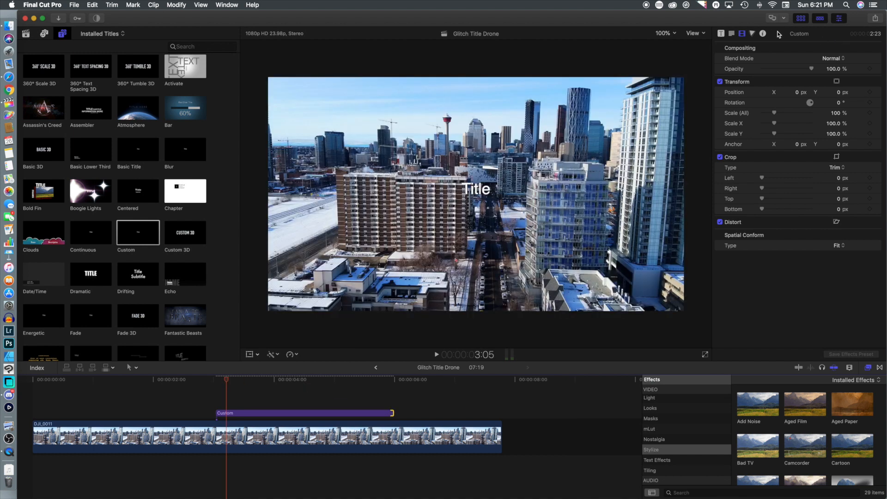
Replace the title text with CALGARY in the Haettenschweiler bold condensed font
click(732, 34)
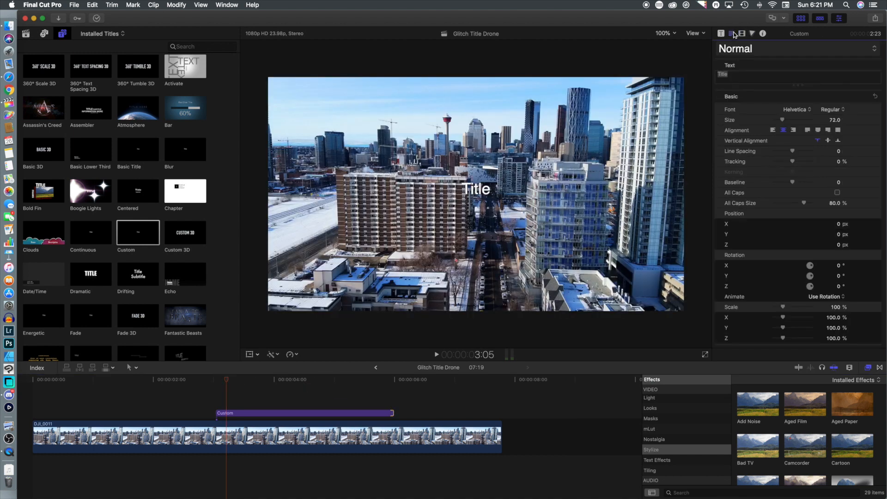
double_click(722, 74)
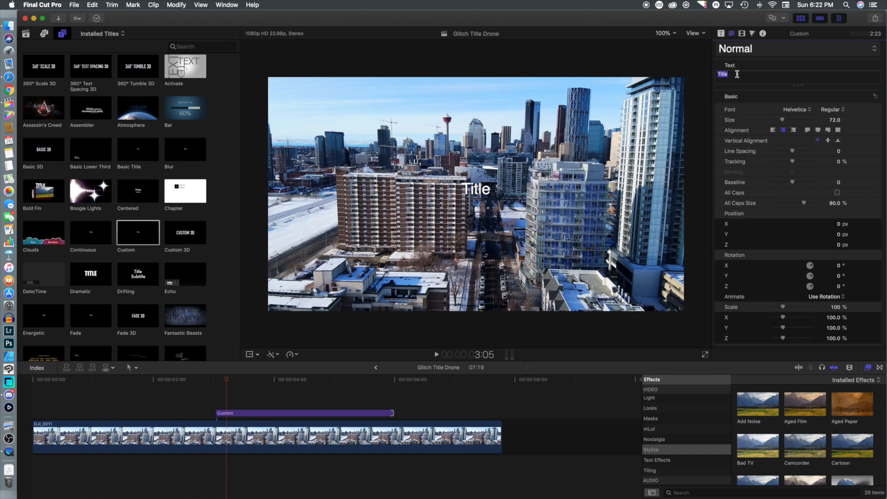
text(CALGARY)
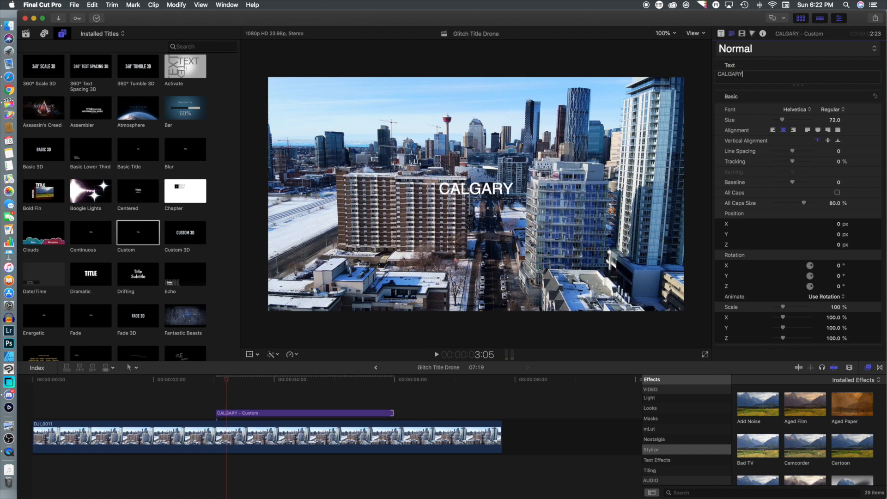
click(794, 109)
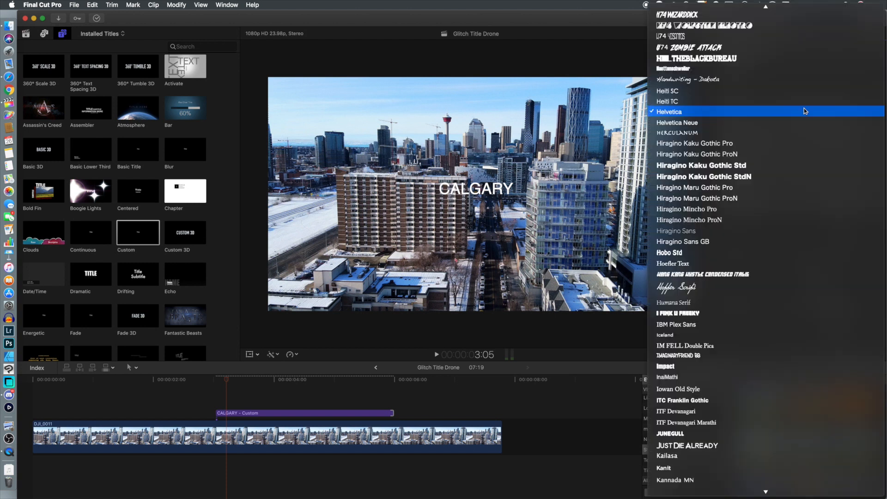
mouse_move(729, 68)
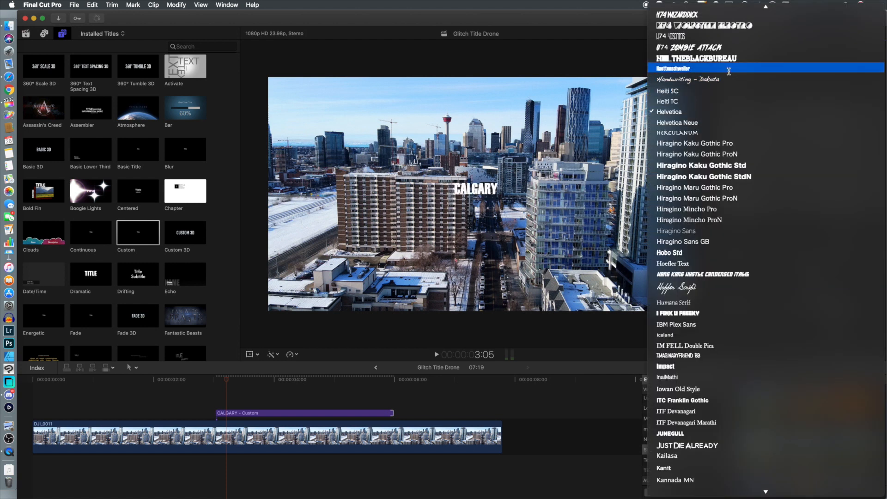
click(674, 68)
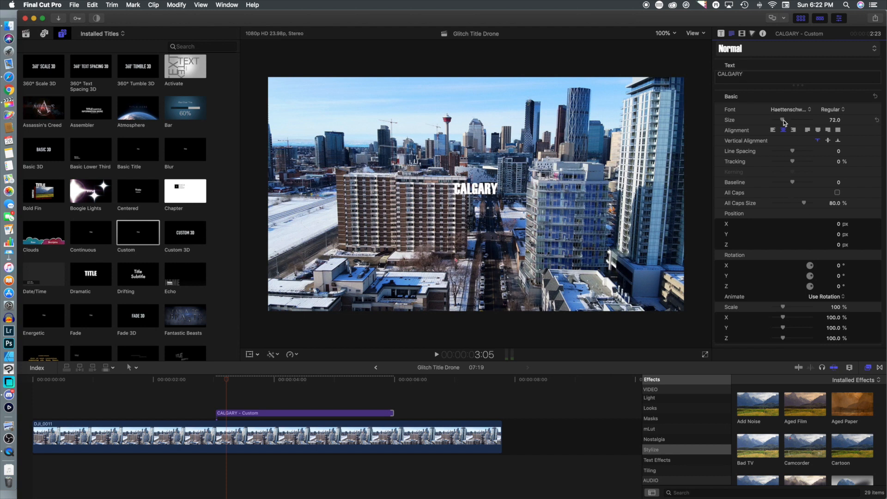
Enlarge the title to size 288 and scale it up to about 167%
drag(781, 120, 814, 119)
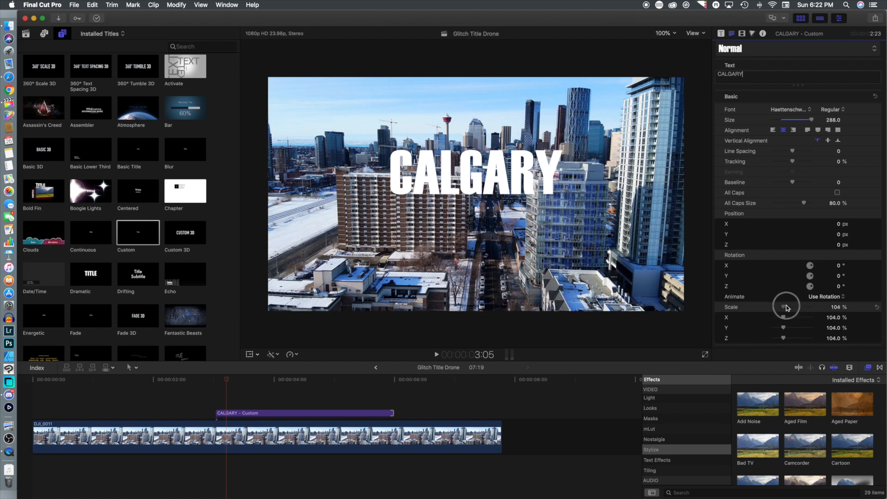
drag(785, 306, 790, 306)
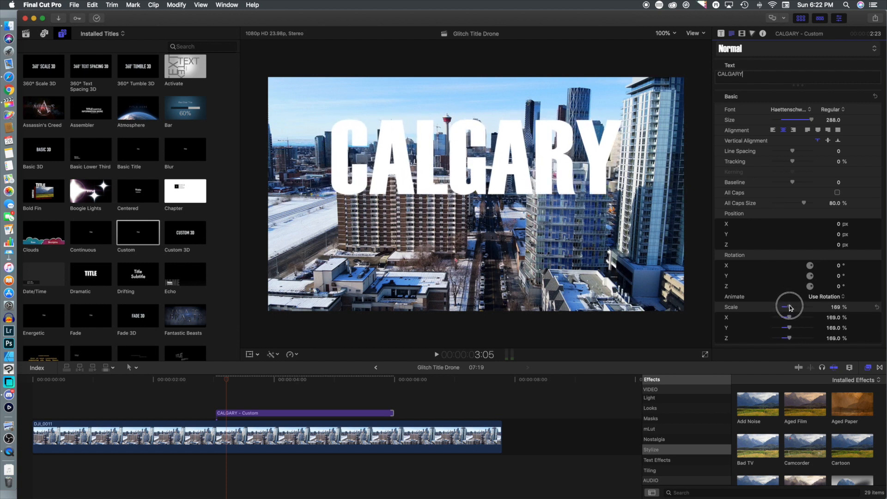
drag(791, 307, 786, 307)
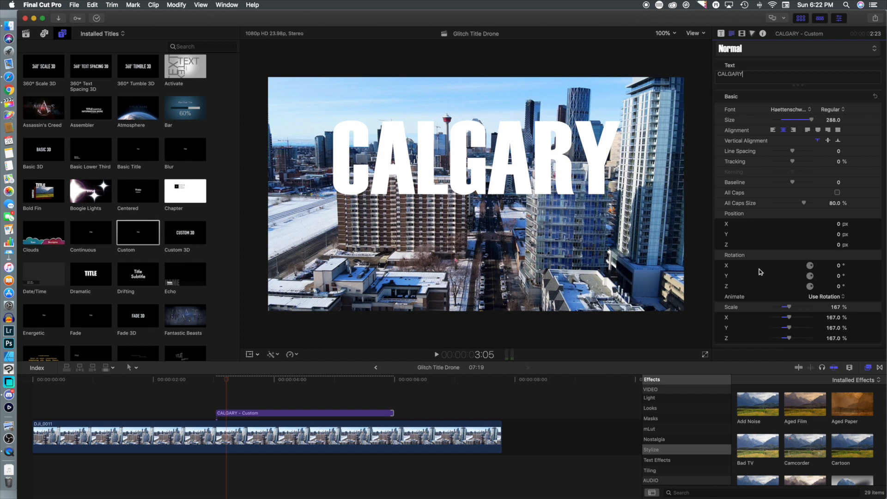
mouse_move(317, 383)
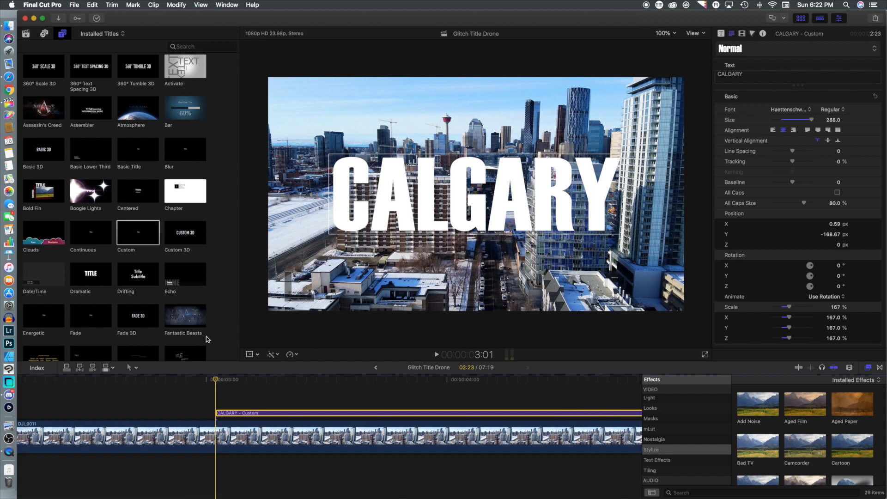
mouse_move(138, 369)
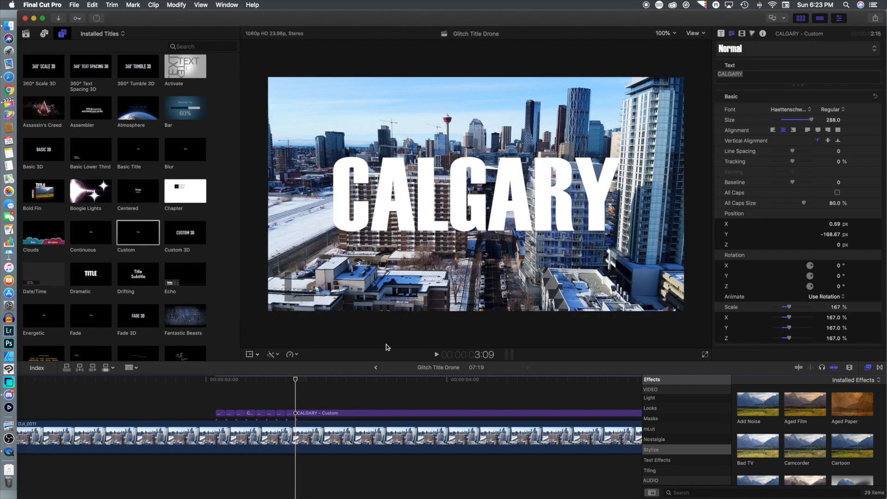
mouse_move(137, 368)
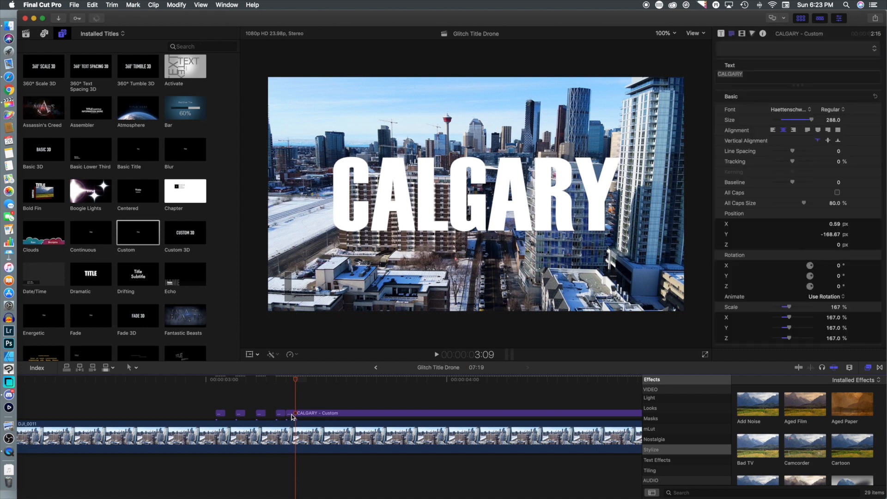
Blade the start of the CALGARY title into several single-frame pieces
click(290, 412)
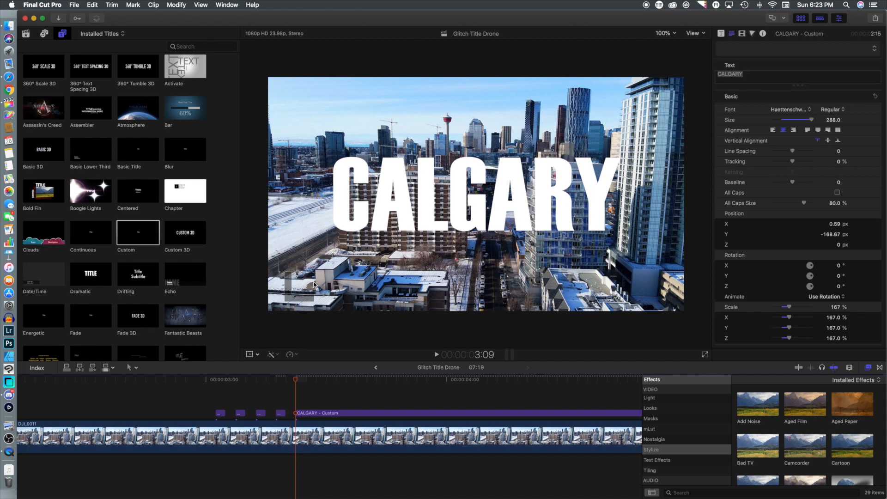
click(136, 367)
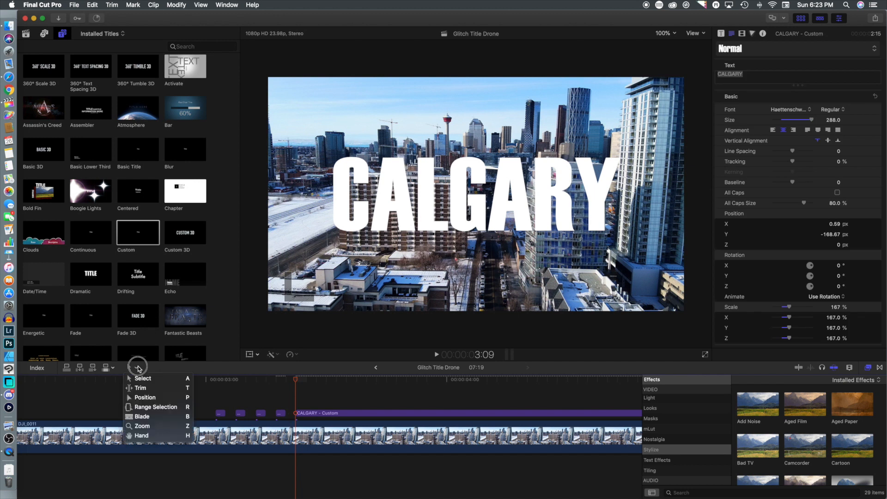
mouse_move(152, 417)
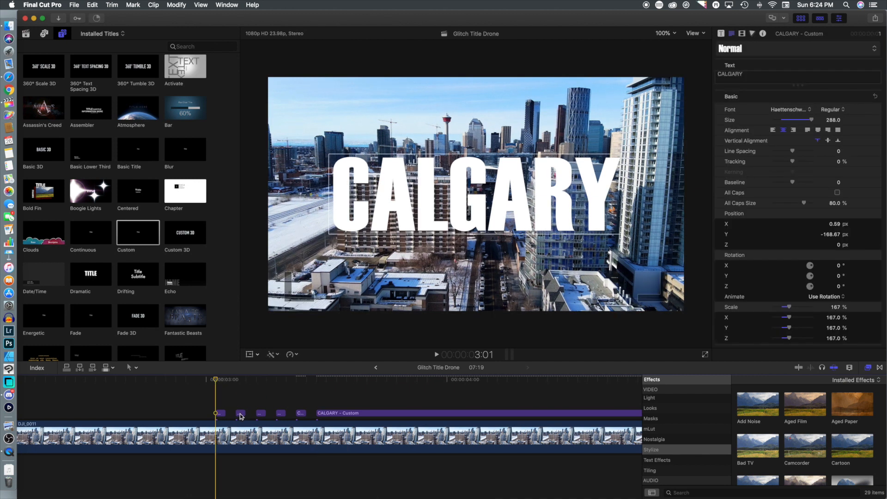
Apply Bad TV to the second title piece with amount 25 and roll back at zero
click(240, 413)
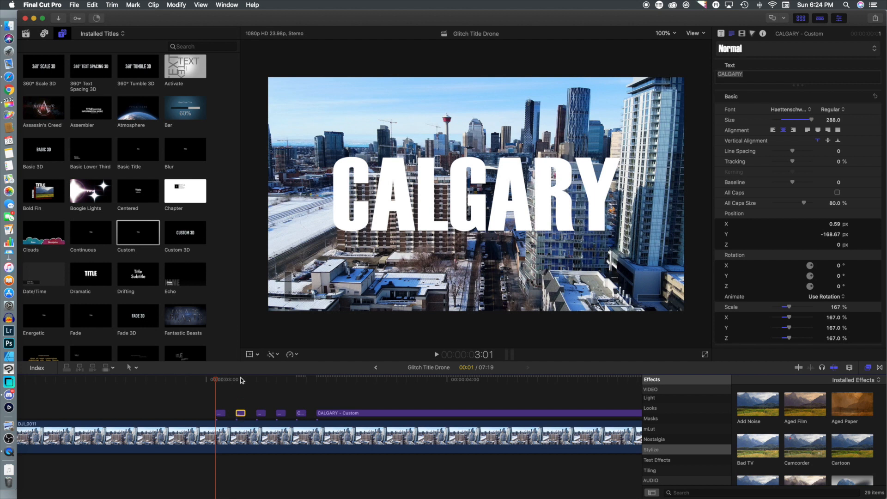
scroll(down, 3)
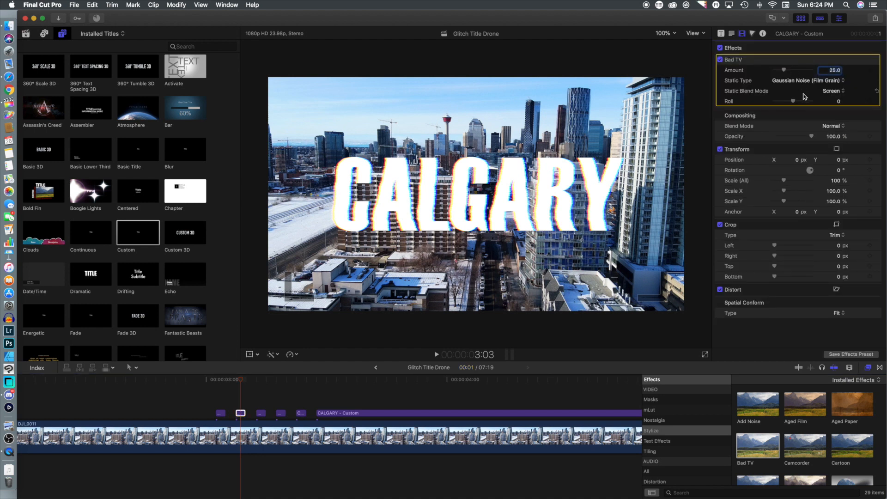
drag(784, 101, 795, 102)
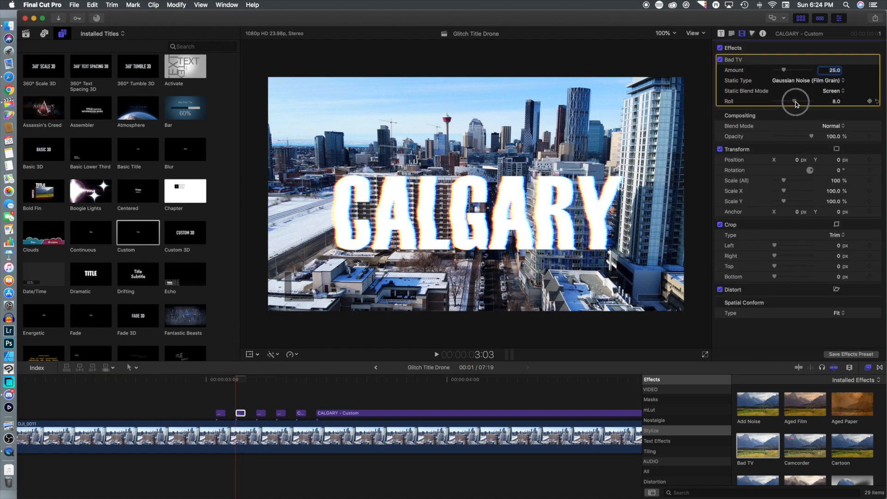
drag(795, 102, 789, 101)
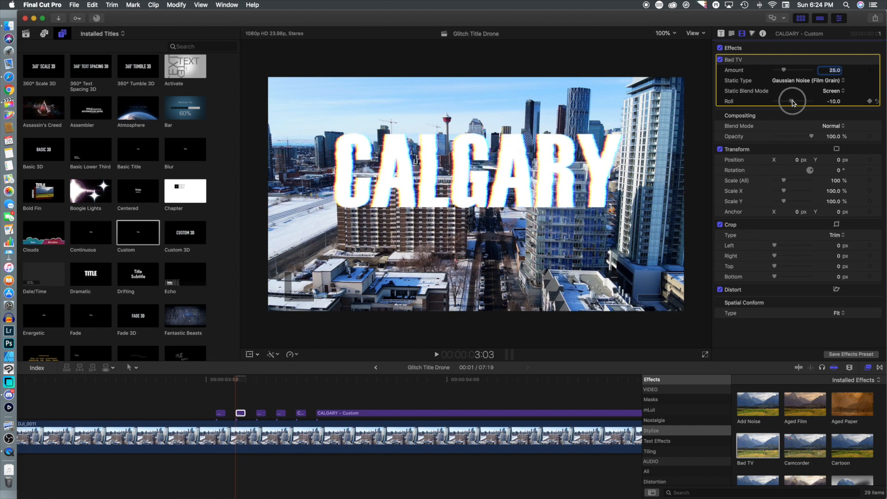
drag(792, 69, 798, 69)
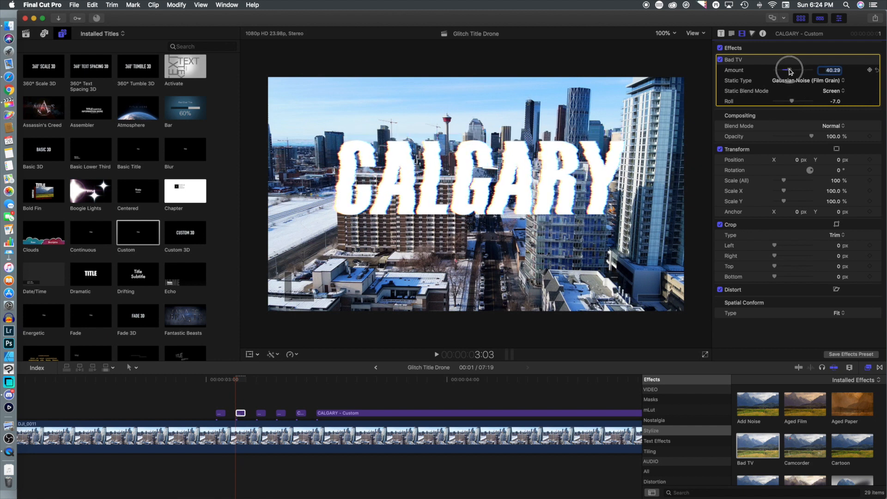
drag(803, 70, 784, 69)
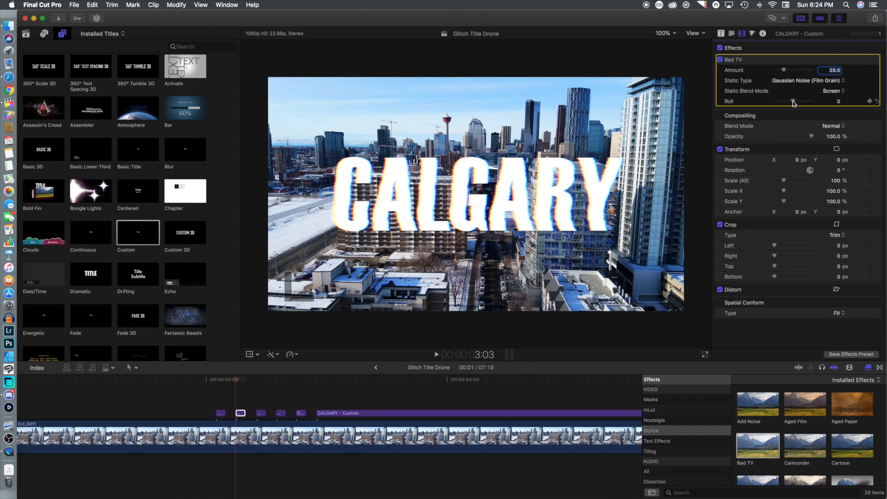
drag(810, 102, 792, 101)
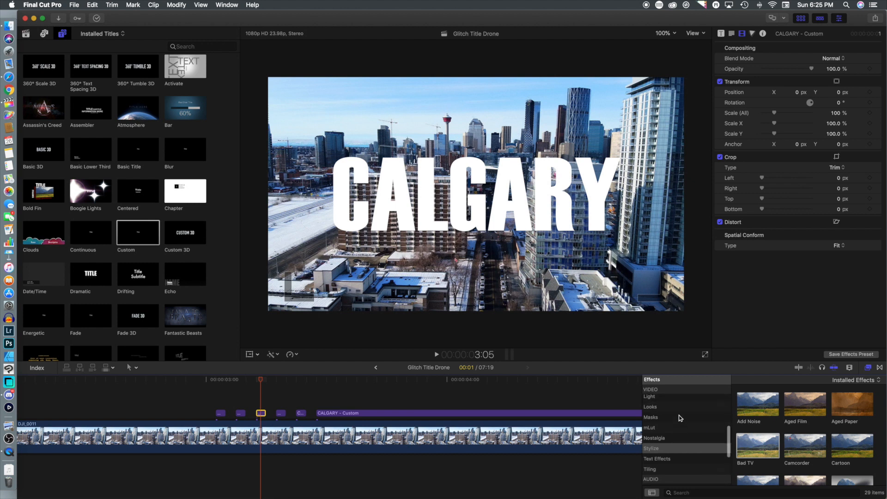
Apply the Wave distortion effect to the third CALGARY piece at amount 50
click(656, 414)
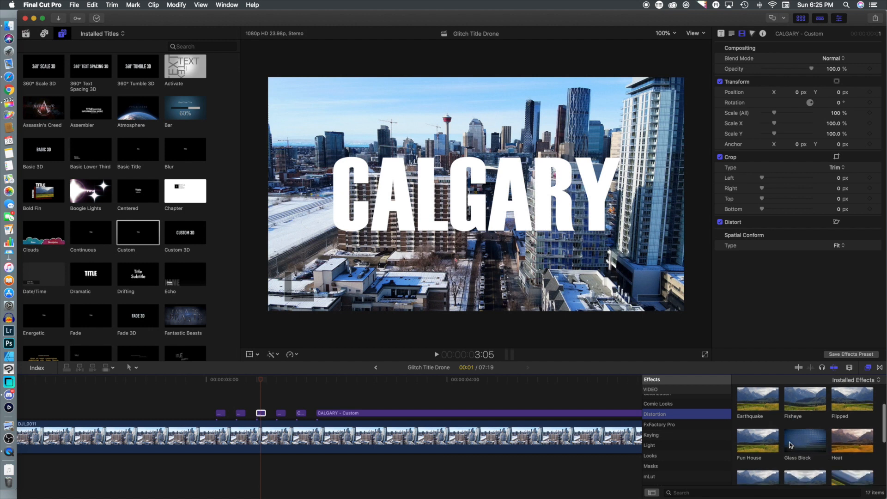
scroll(down, 3)
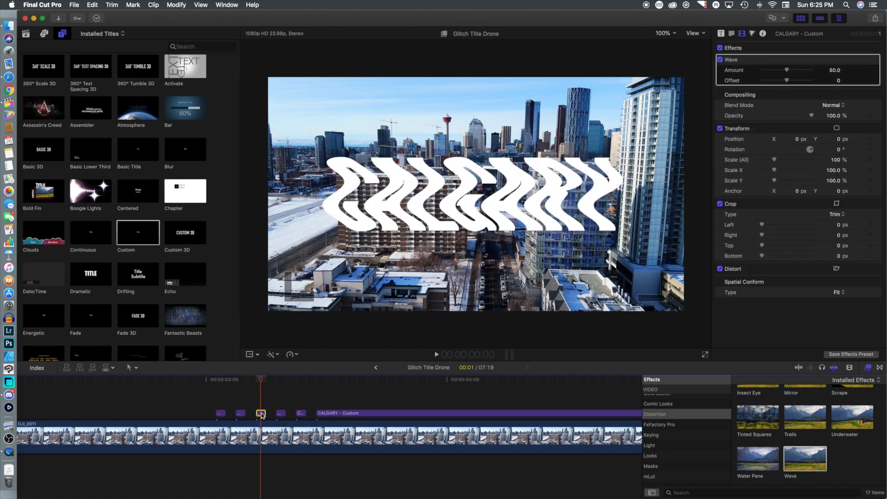
mouse_move(671, 457)
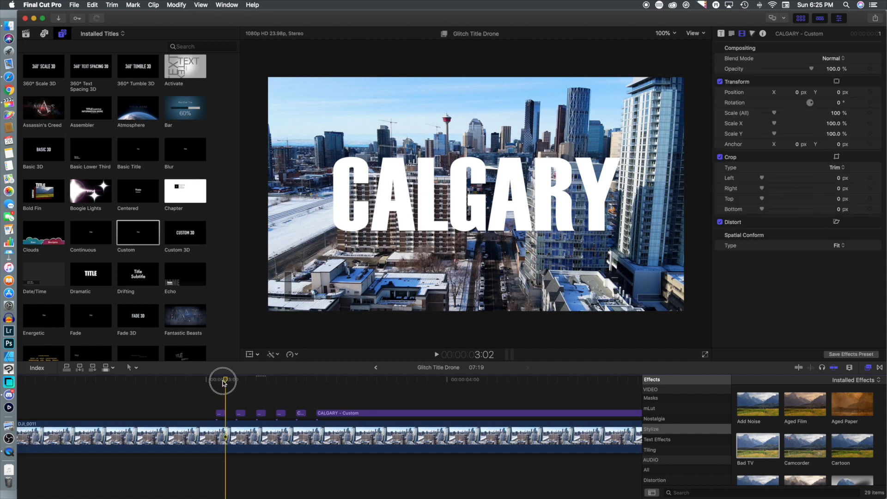
Review the opening pieces and apply Glass Block distortion to the last short piece
drag(223, 380, 250, 380)
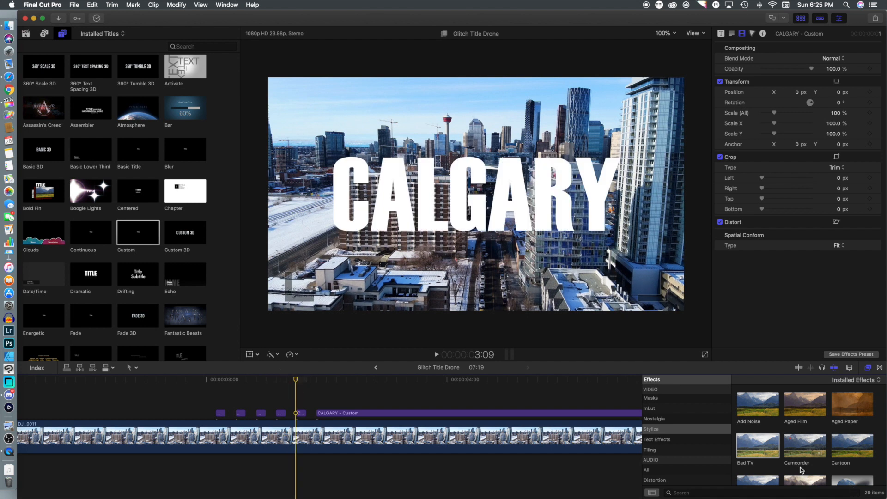
mouse_move(681, 450)
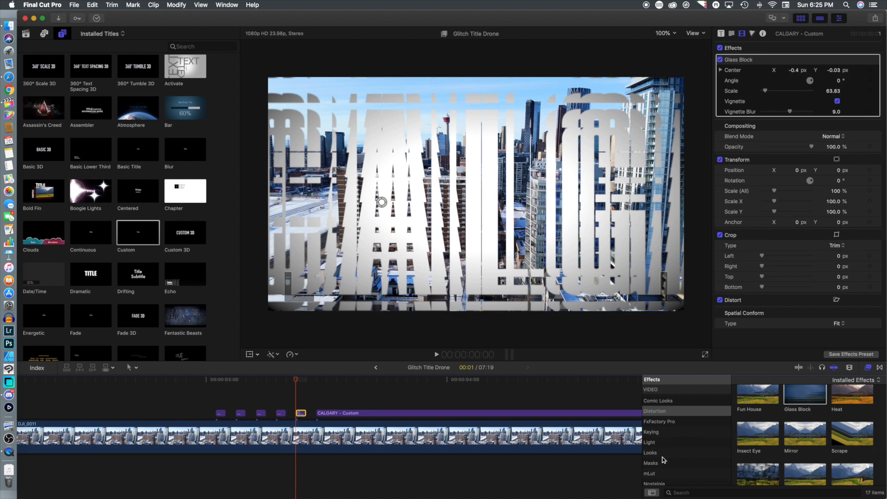
scroll(down, 3)
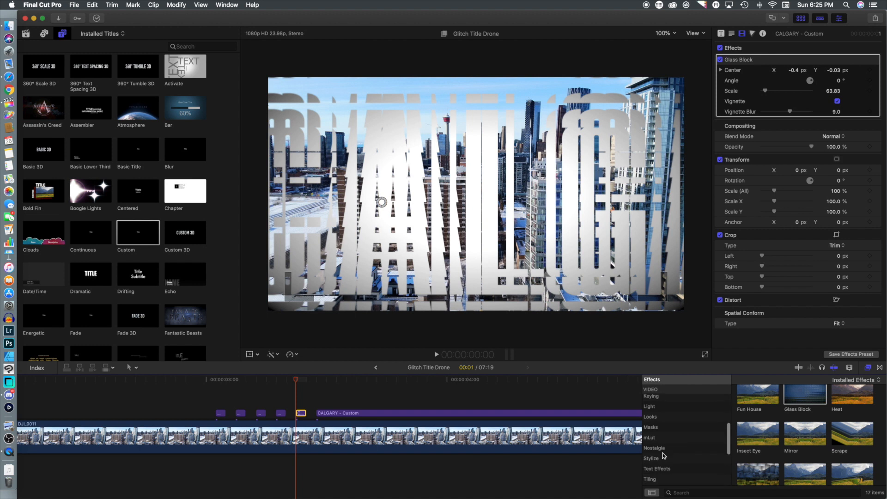
click(651, 458)
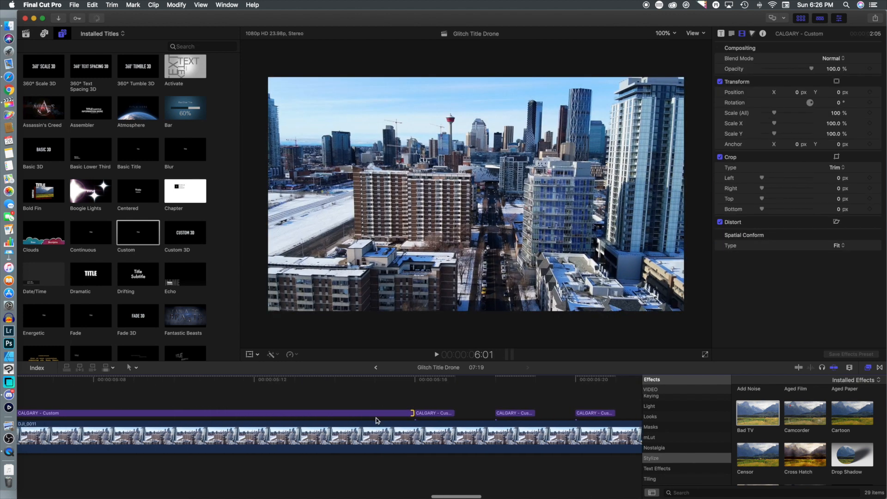
Blade the title's end into short glitching pieces and play back the timeline to check
drag(413, 412, 381, 412)
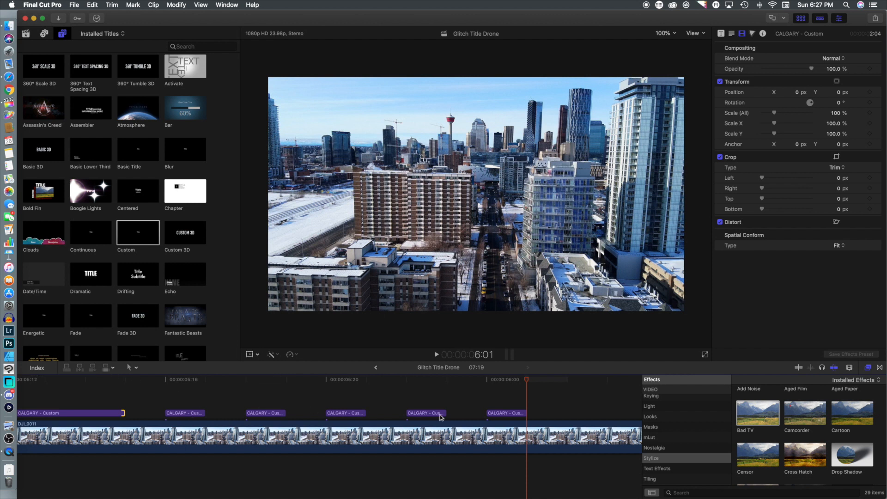
click(184, 402)
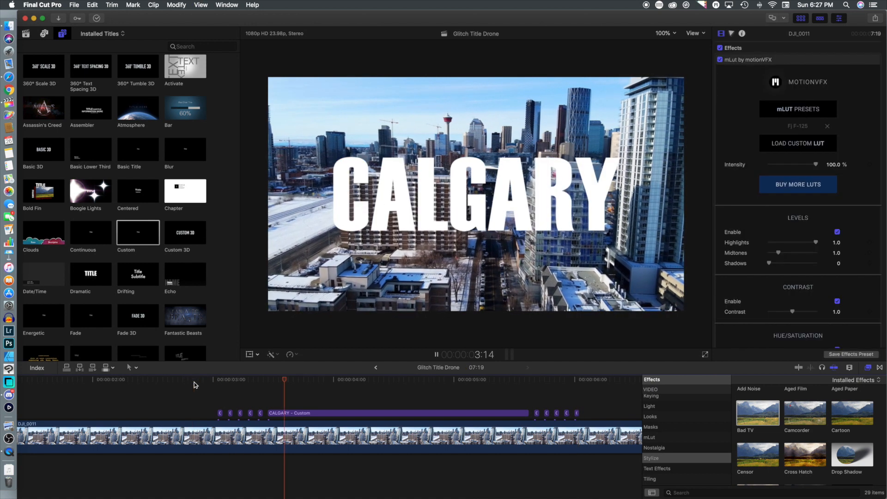
click(529, 379)
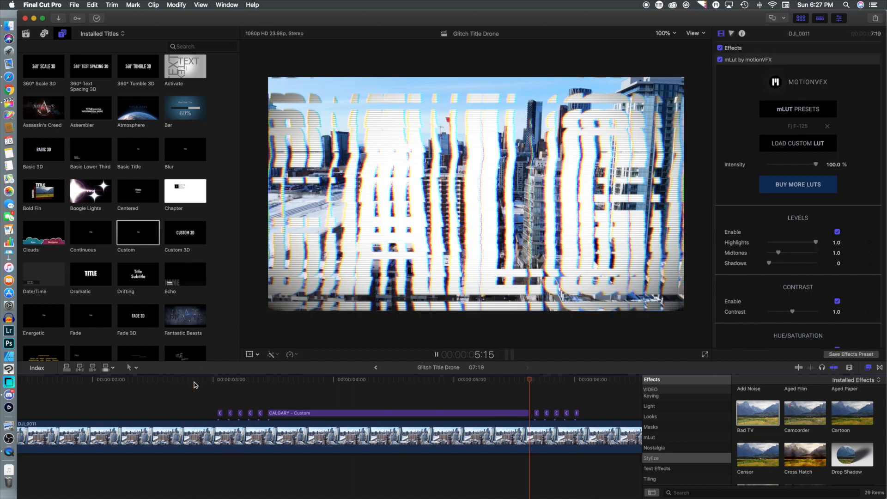